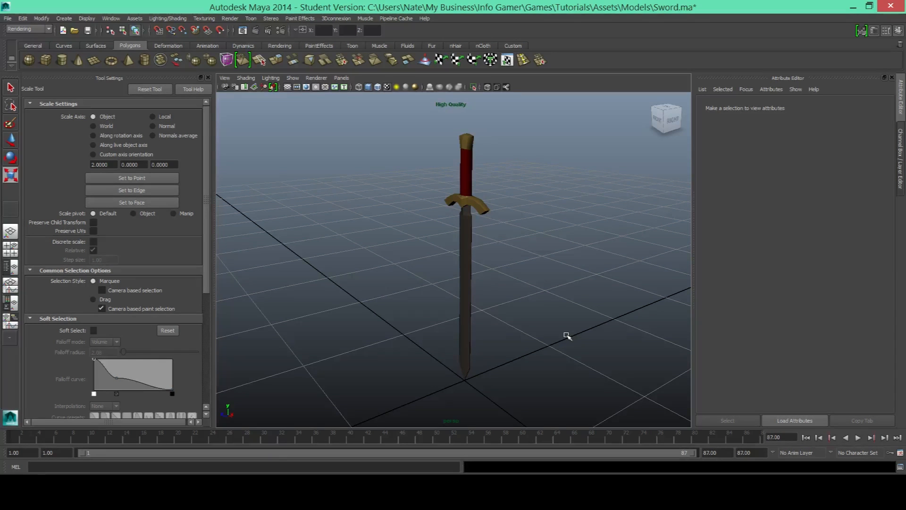
pyautogui.moveTo(257, 186)
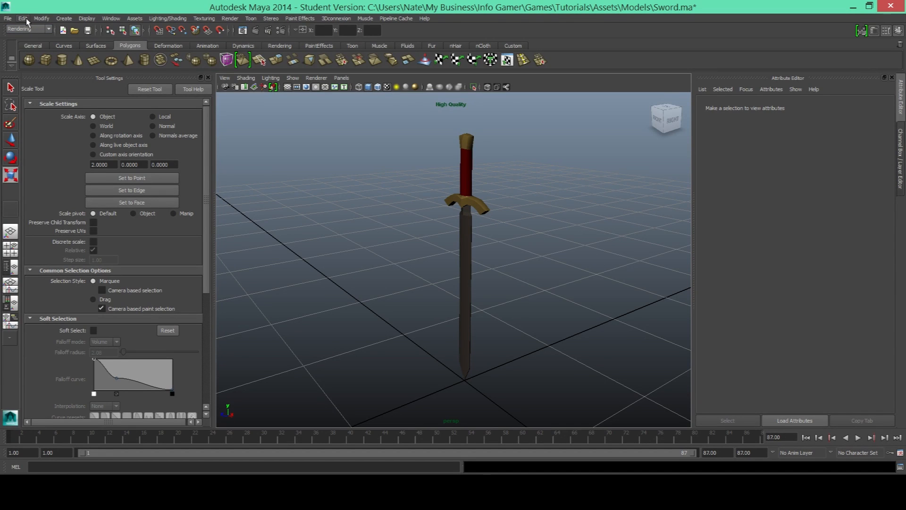
# Select the entire sword mesh in the Maya viewport
pyautogui.click(22, 18)
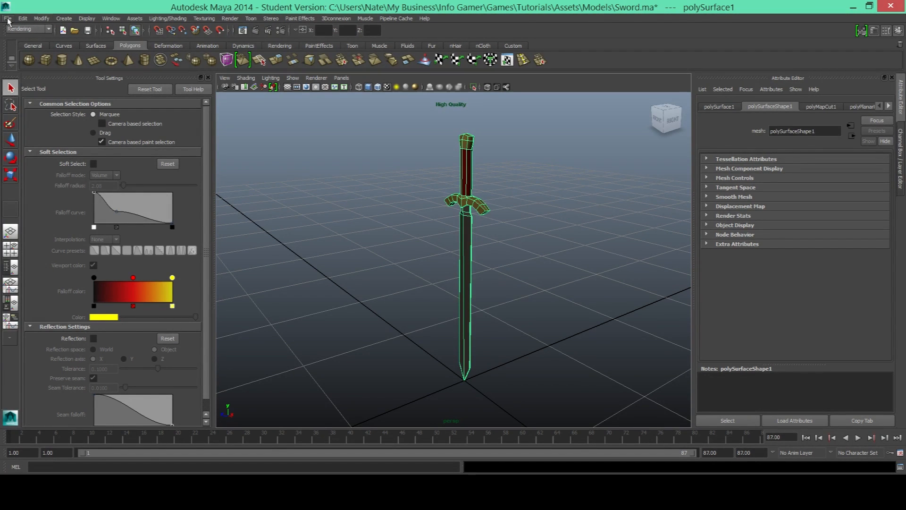
# Start Export Selection for the sword from the File menu
pyautogui.click(8, 18)
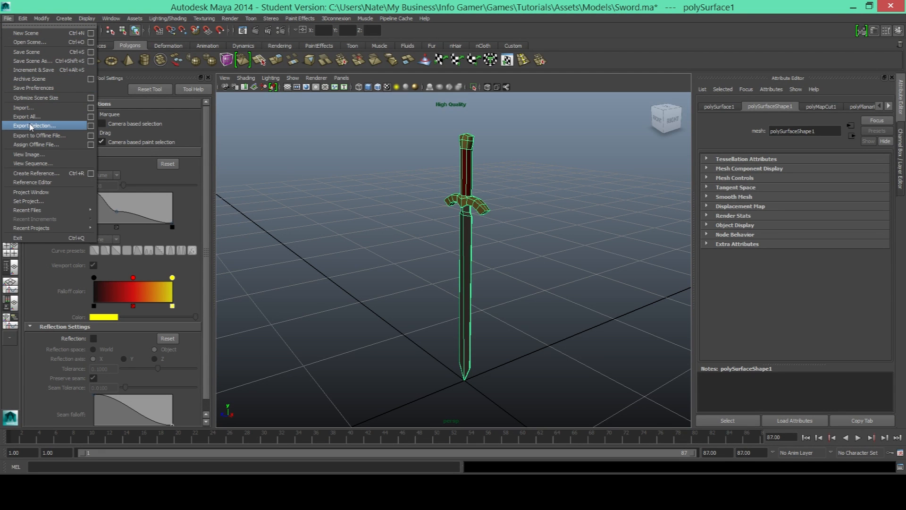
pyautogui.click(33, 126)
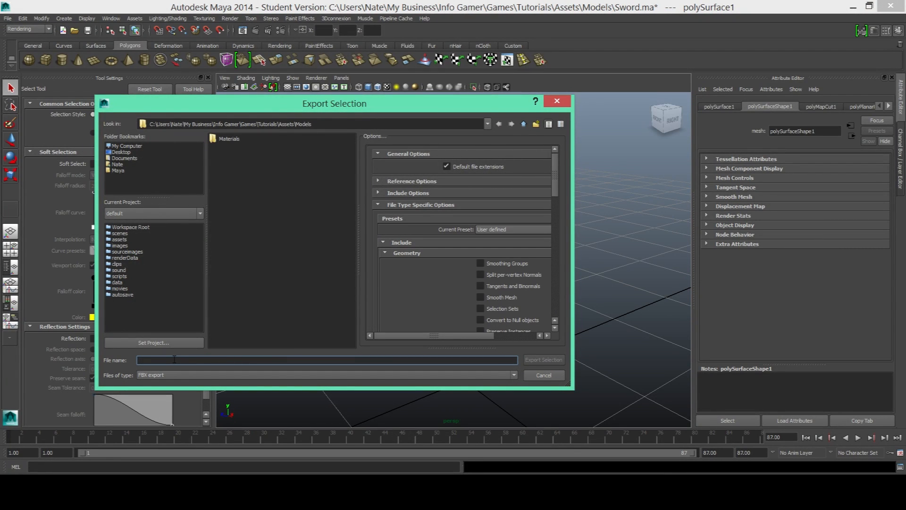
# Export the selected sword as an FBX file named 'Sword'
pyautogui.write('Sword')
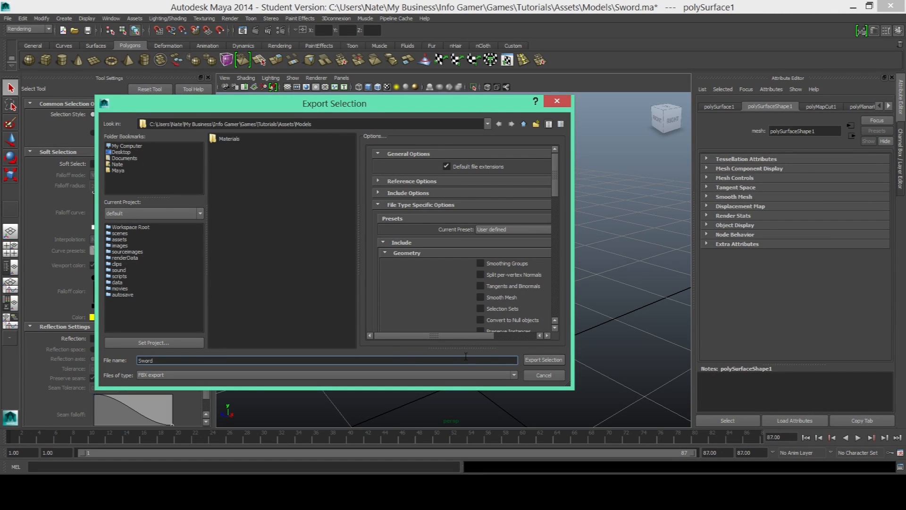
pyautogui.click(543, 359)
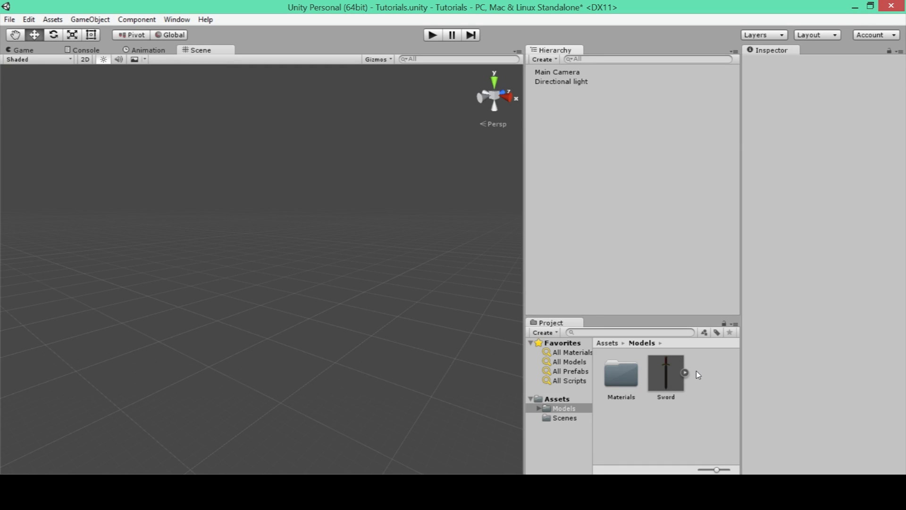
# Select the Sword model asset in Unity's Assets > Models folder
pyautogui.click(665, 372)
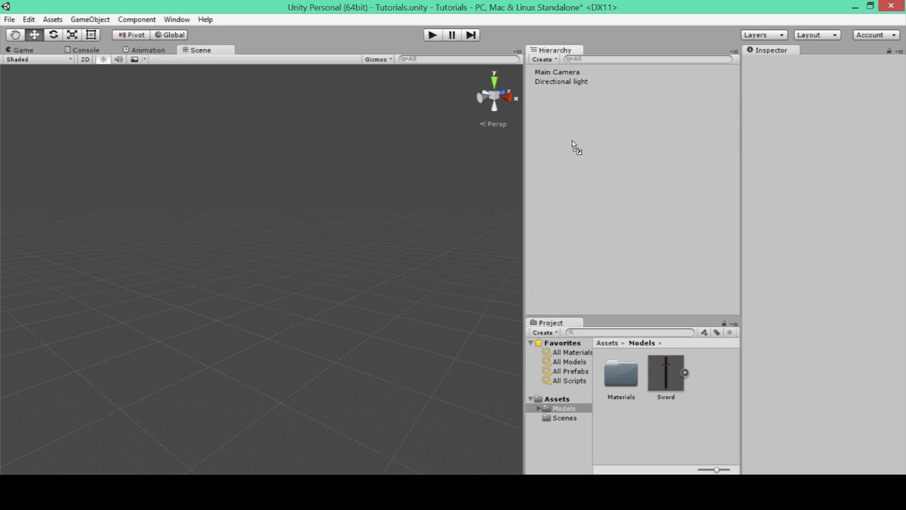
# Drag the Sword asset into the Hierarchy to place it at the origin
pyautogui.moveTo(665, 370); pyautogui.dragTo(289, 260)
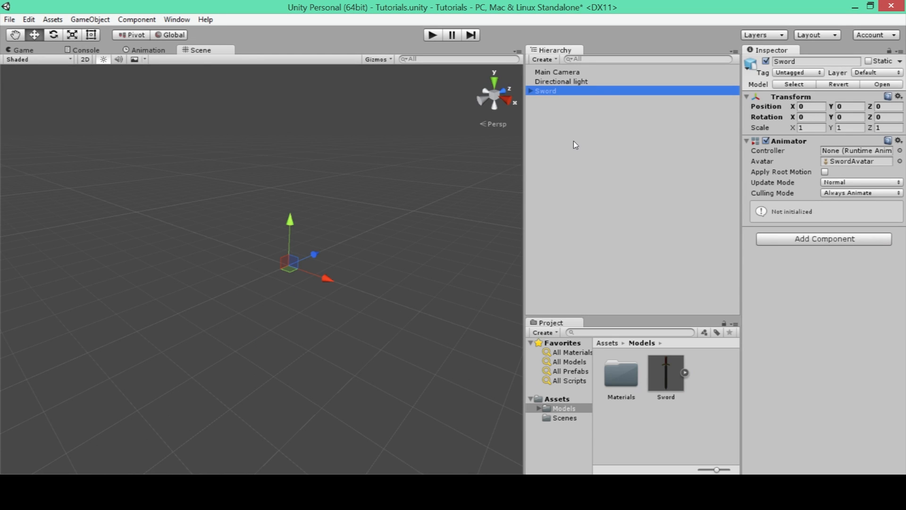
pyautogui.moveTo(567, 119)
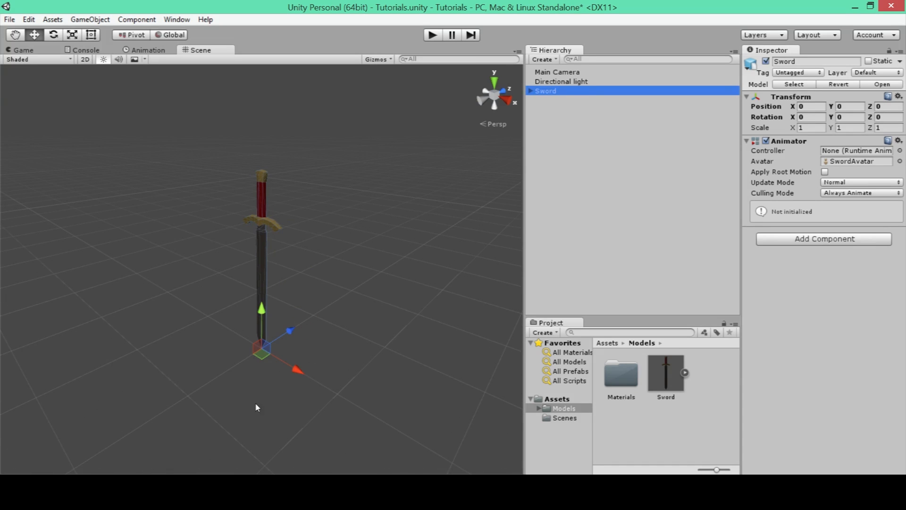
pyautogui.moveTo(620, 116)
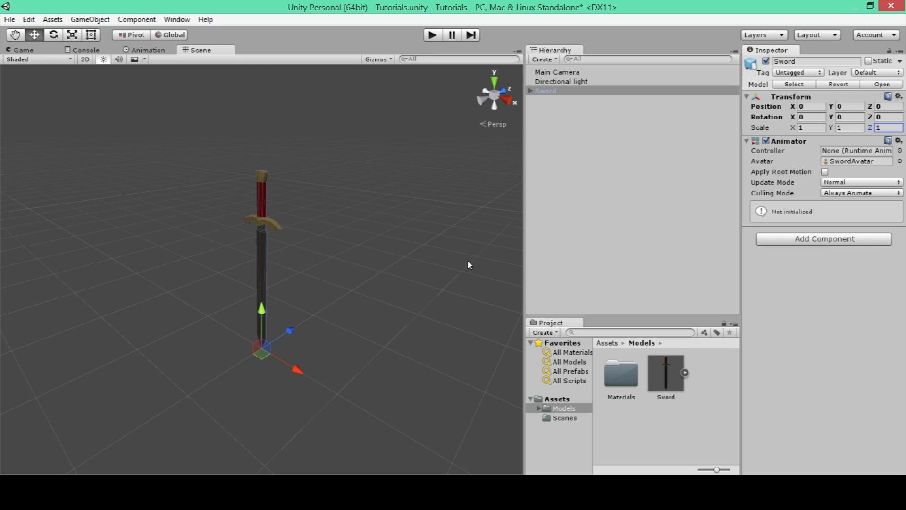
pyautogui.moveTo(670, 147)
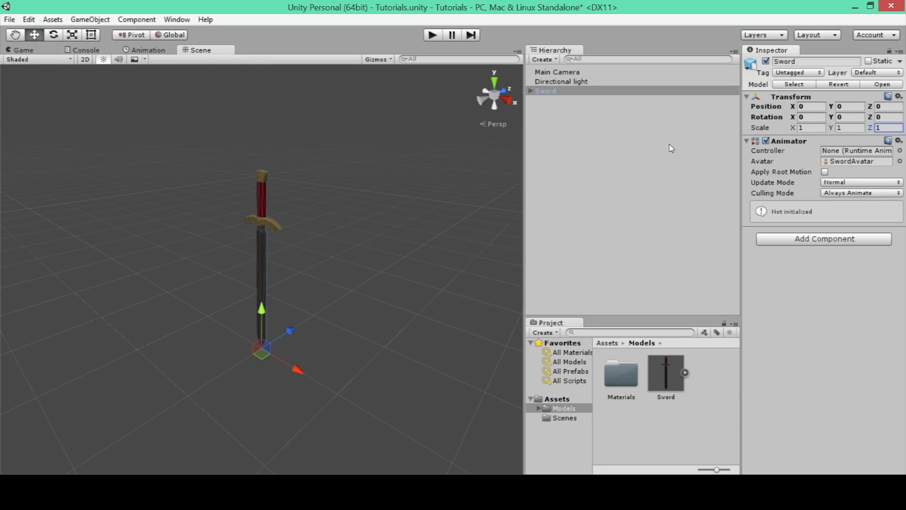